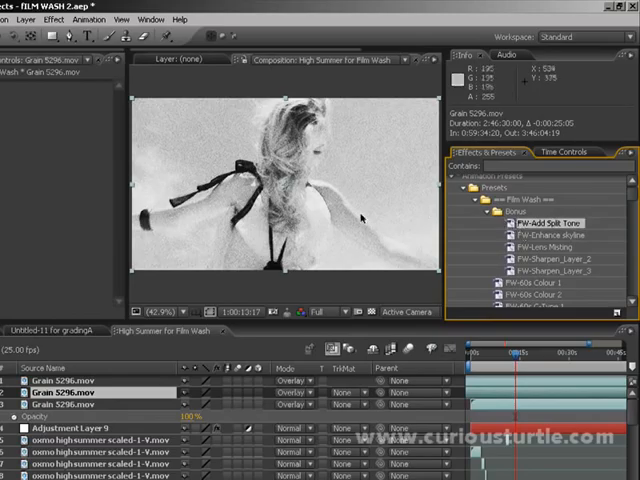
{"action": "mouse_move", "coordinate": [525, 222]}
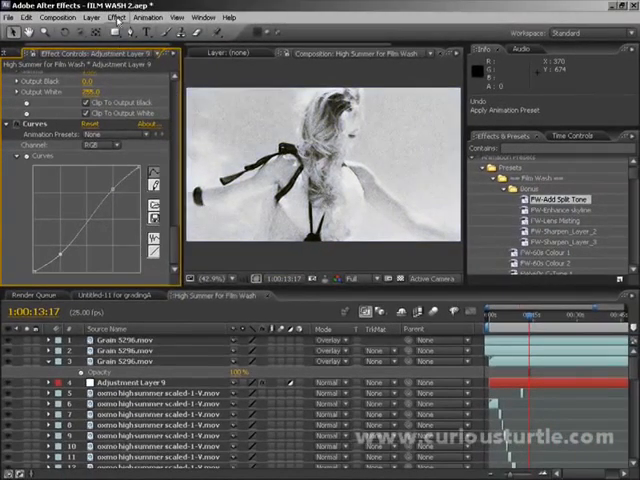
Step: Apply the split tone preset as Adjustment Layer 10 with Split Tone Hue at 32% opacity
{"action": "left_click", "coordinate": [91, 17]}
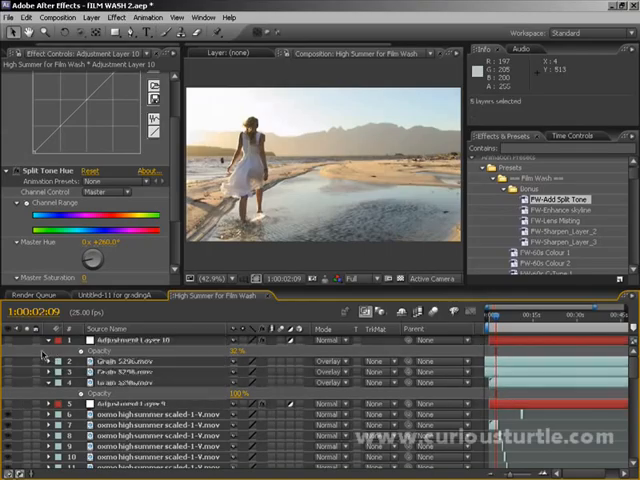
{"action": "left_click", "coordinate": [91, 18]}
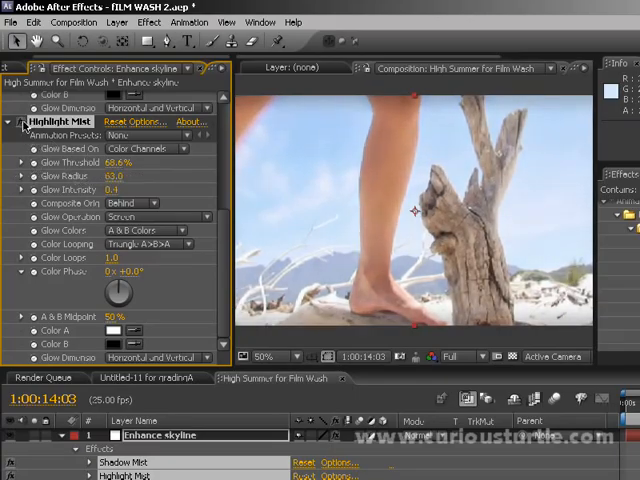
Step: Collapse the Highlight Mist effect after reviewing the mist glow settings
{"action": "left_click", "coordinate": [10, 121]}
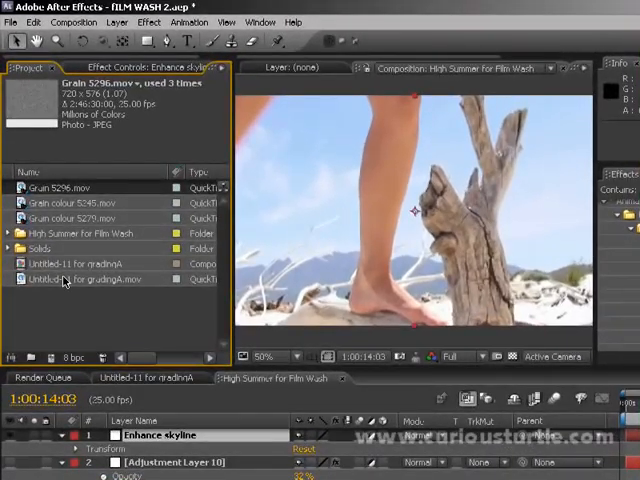
Step: Open the Untitled-11 for gradingA composition and select its gradingA.mov layer
{"action": "double_click", "coordinate": [80, 278]}
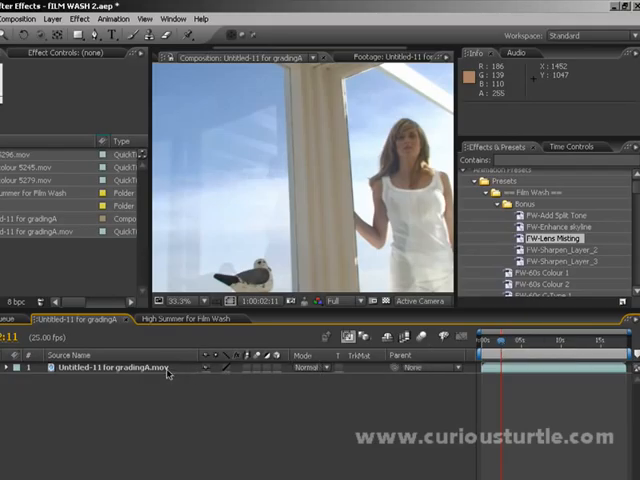
{"action": "left_click", "coordinate": [110, 367]}
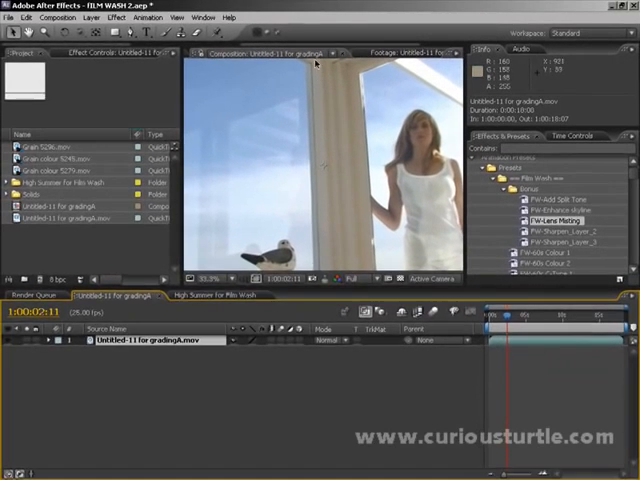
{"action": "mouse_move", "coordinate": [260, 107]}
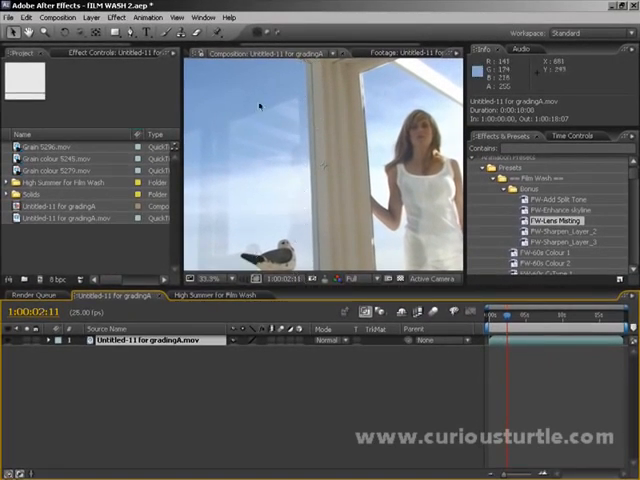